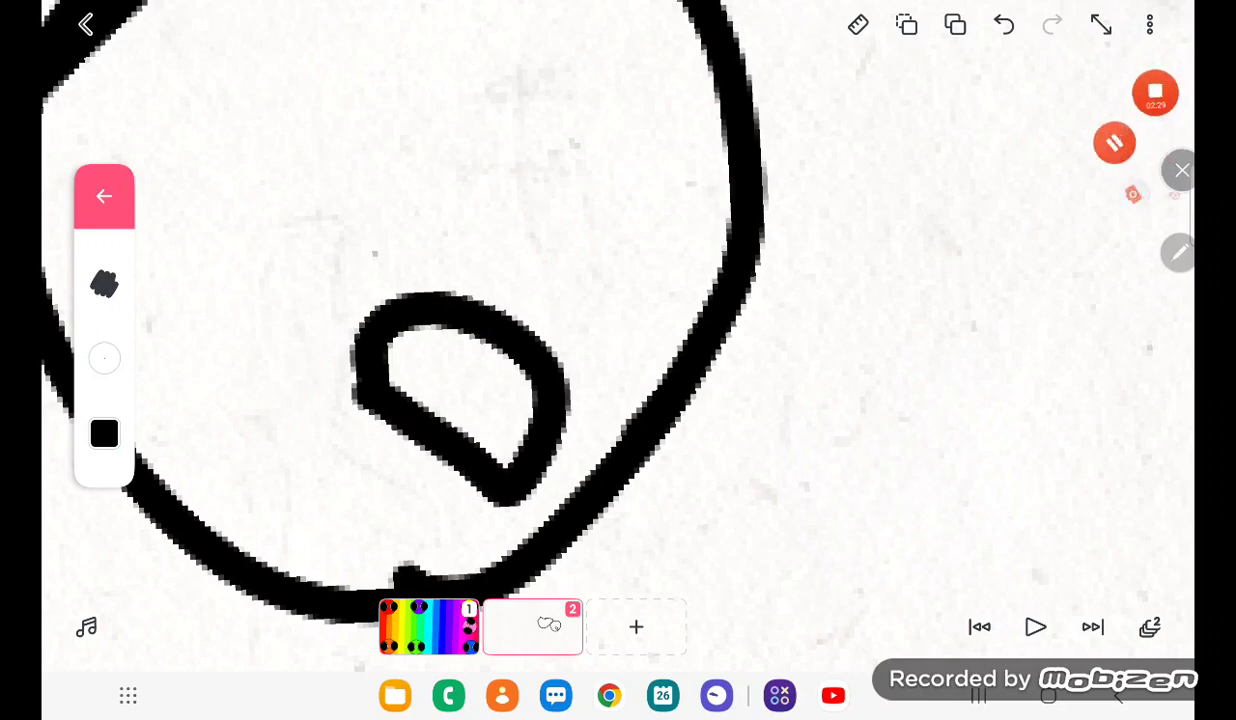
Step: Return from the beak close-up to the full 'The beanie Bow show S1 E1' title card
{"action": "left_click", "coordinate": [532, 628]}
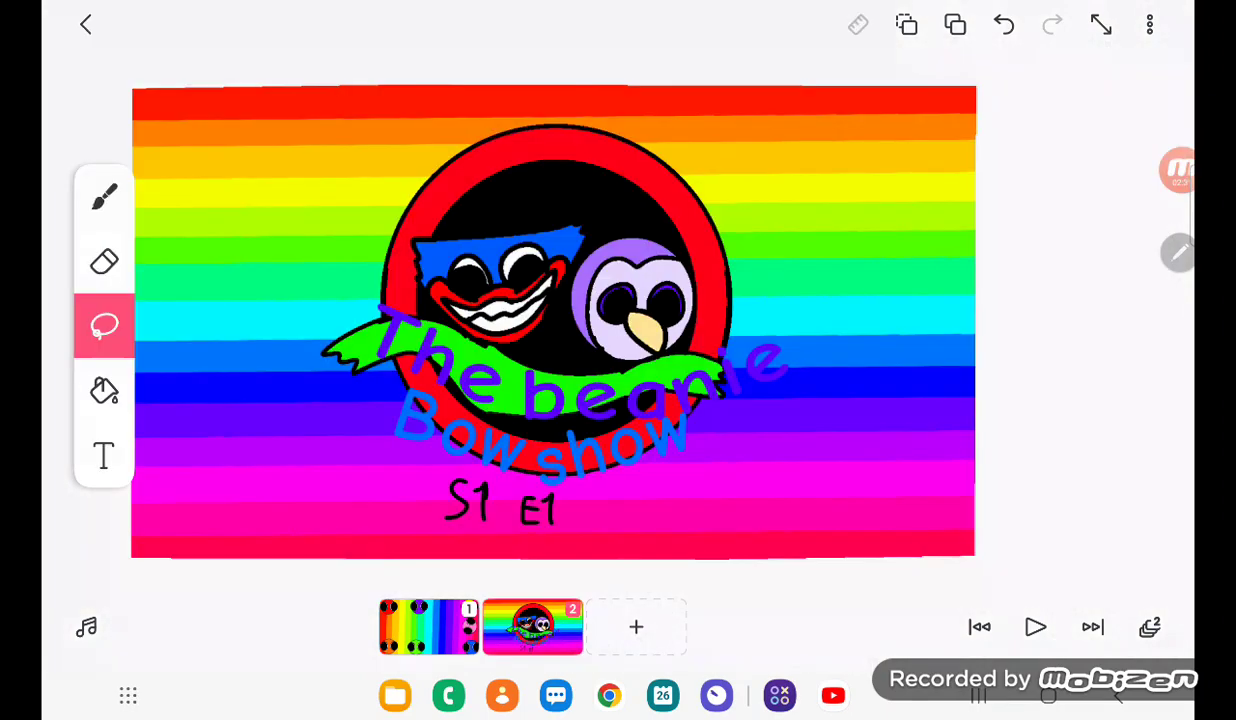